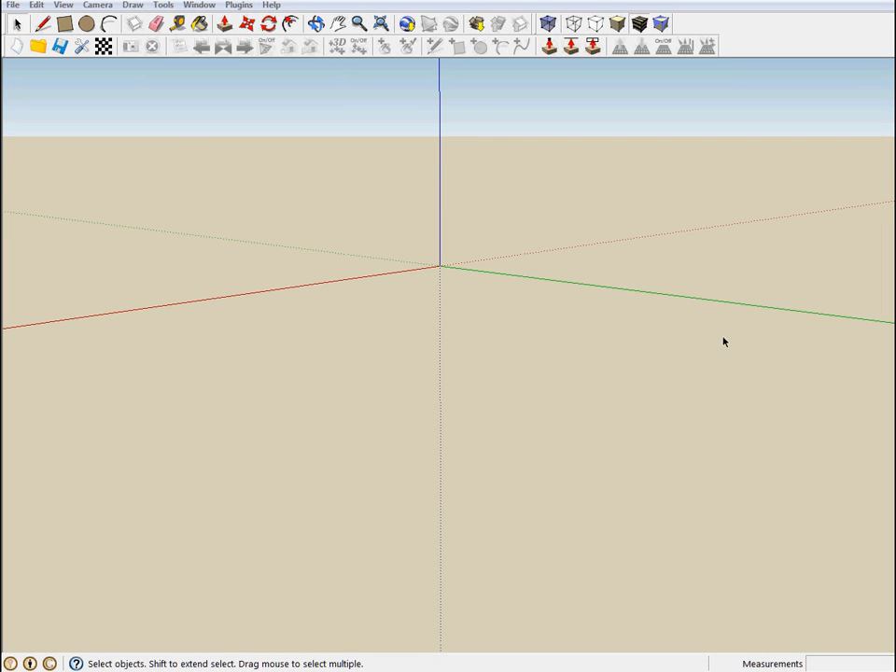
mouse_move(92, 92)
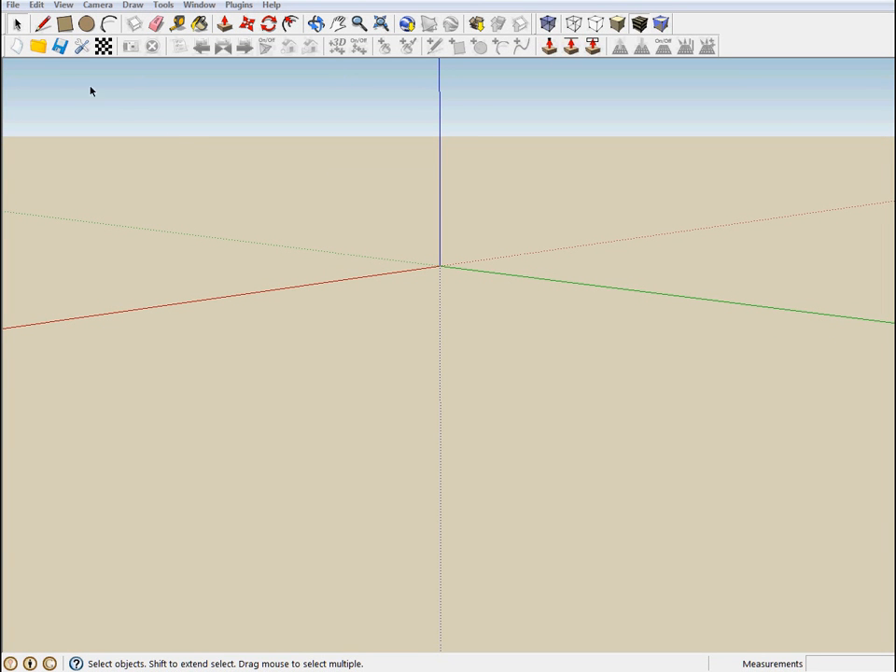
mouse_move(90, 119)
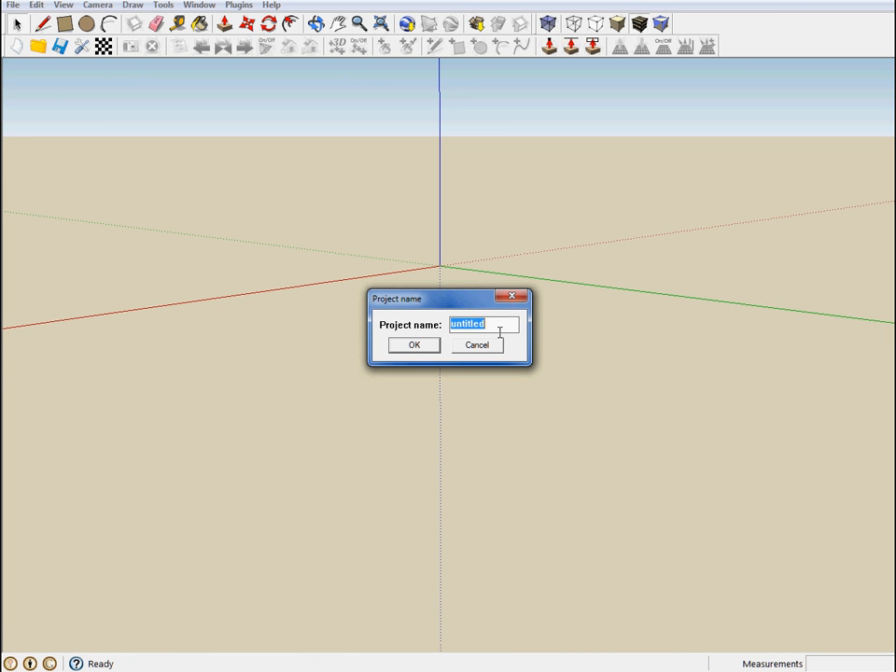
- Name the PhotoSketch project 'Park Ave' and import the selected park photos
text(Park)
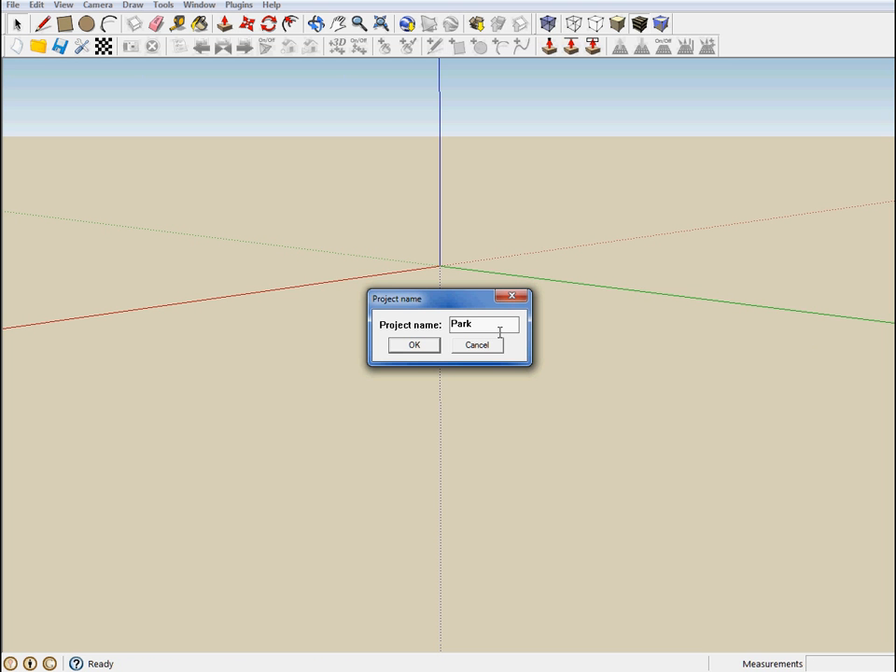
text(Ave)
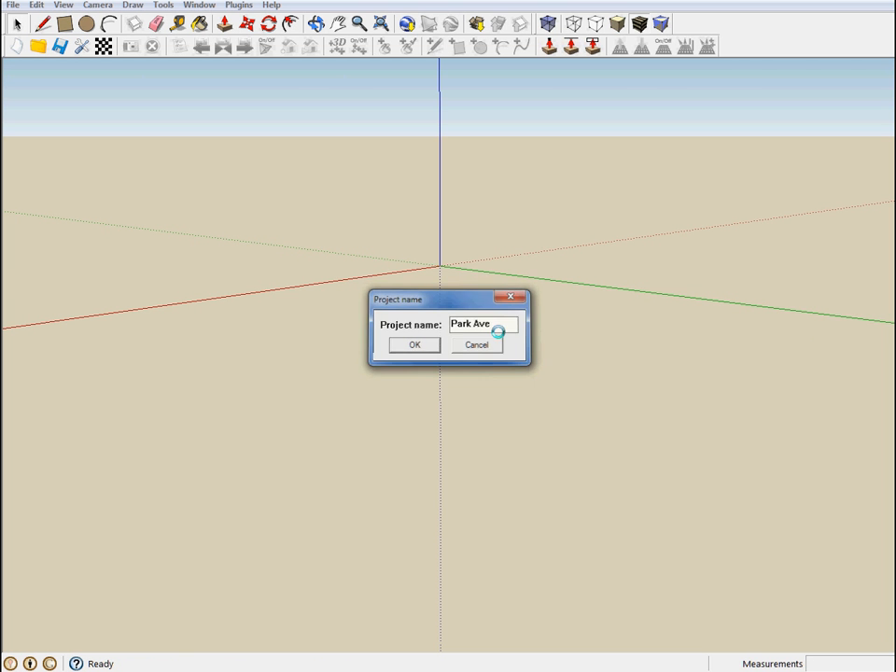
click(414, 343)
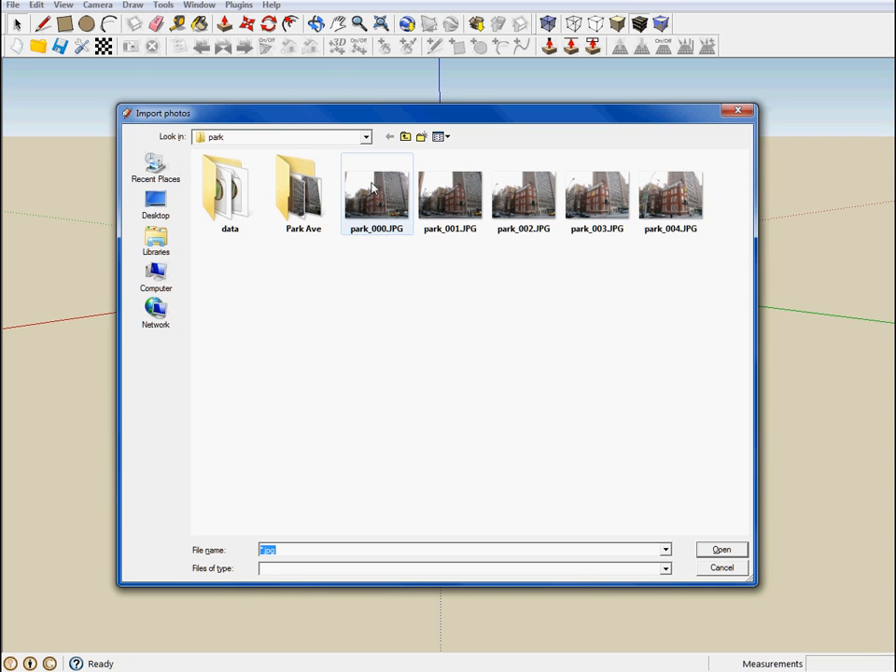
mouse_move(377, 196)
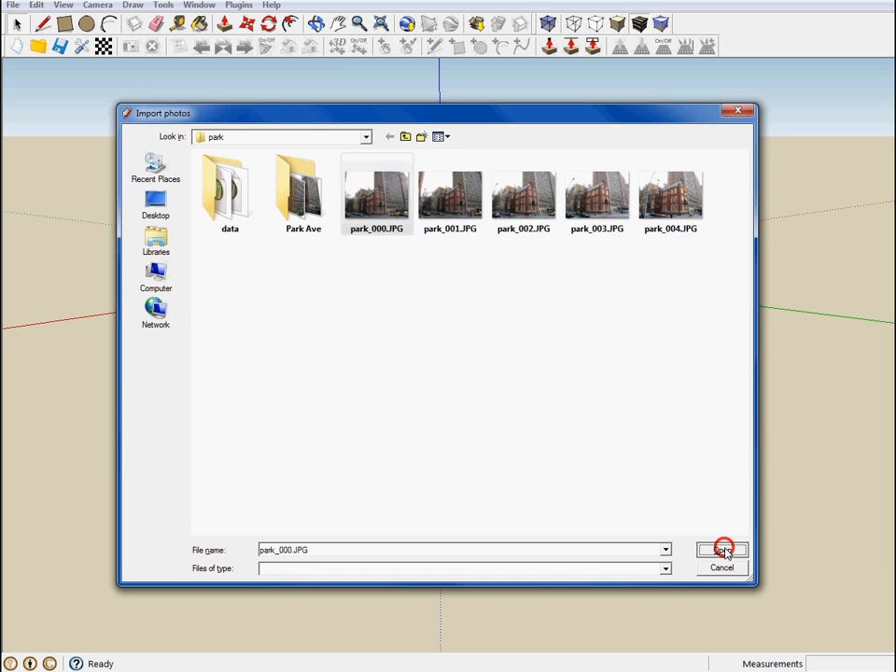
click(720, 548)
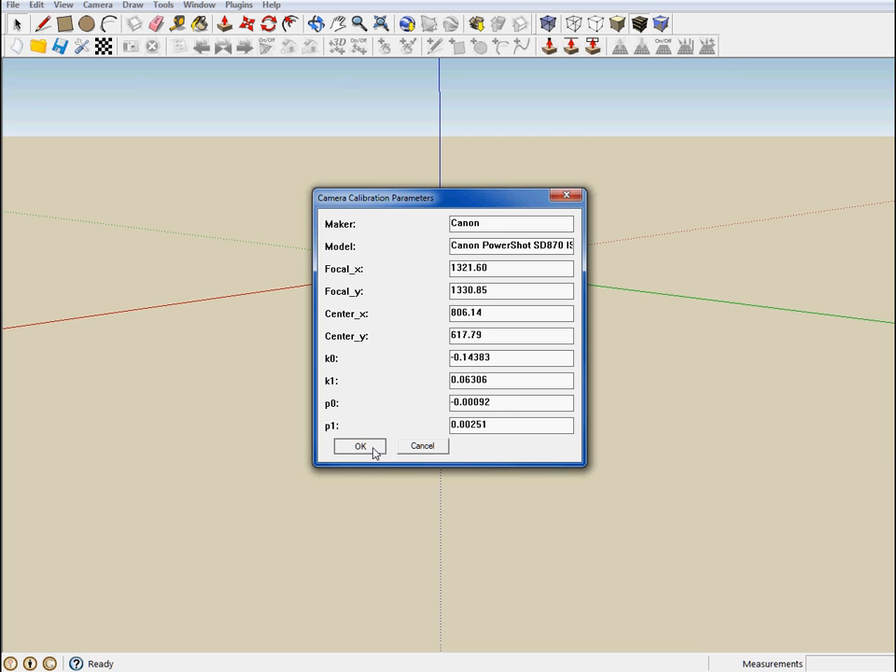
- Accept the Canon camera calibration parameters for the imported photos
click(361, 446)
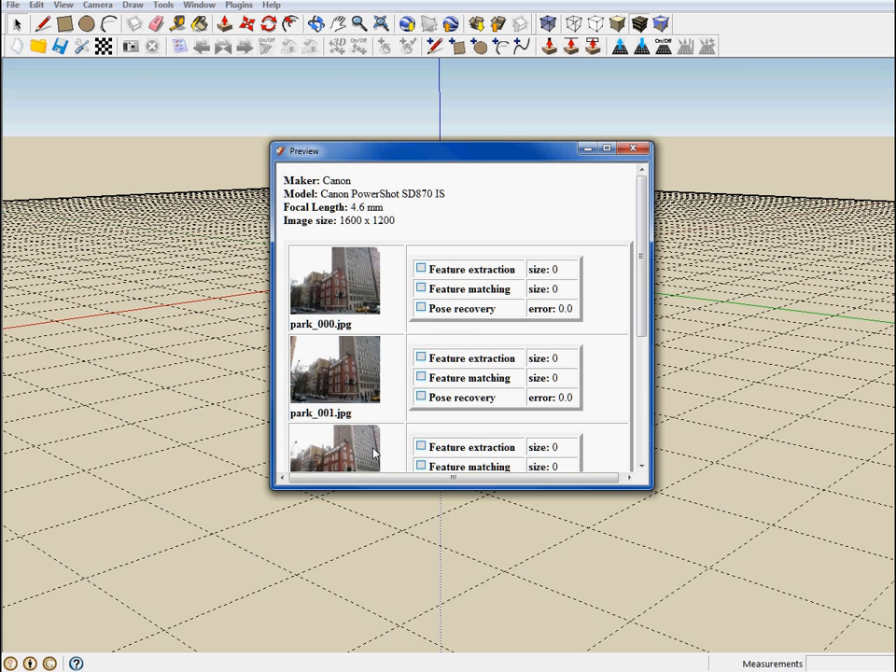
mouse_move(513, 157)
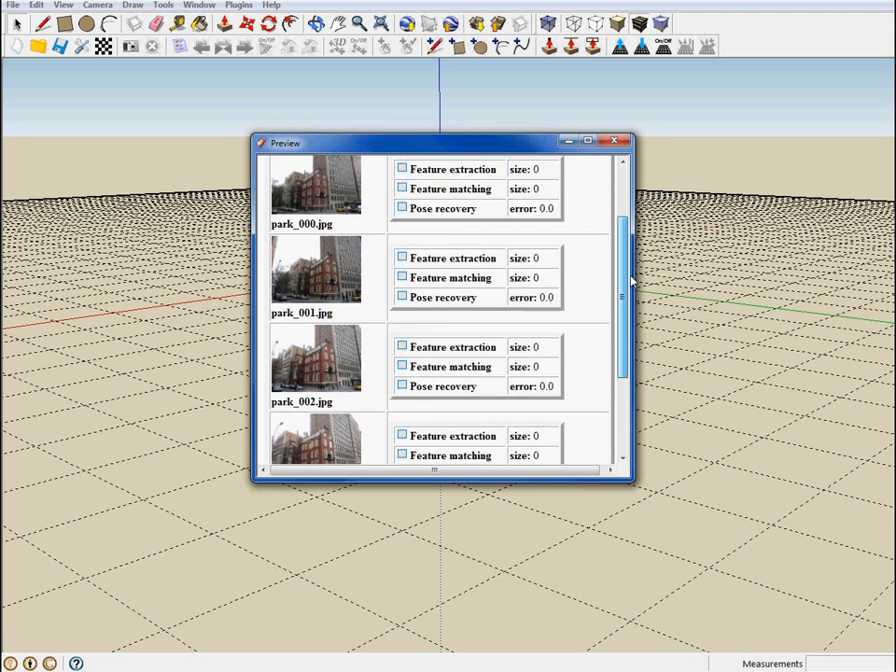
- Review the photo list park_000 to park_003 in the Preview window and close it
scroll(down, 3)
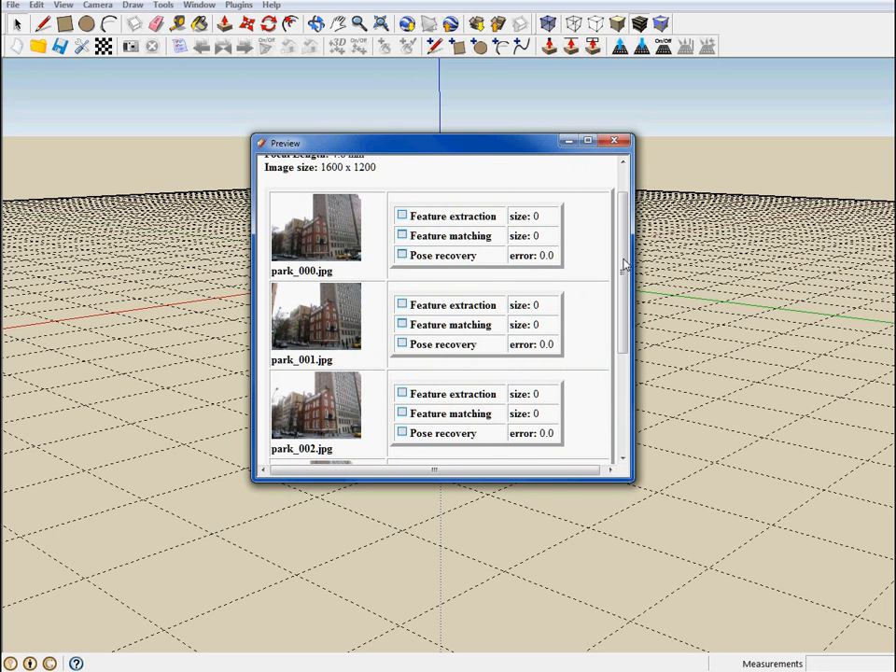
scroll(down, 3)
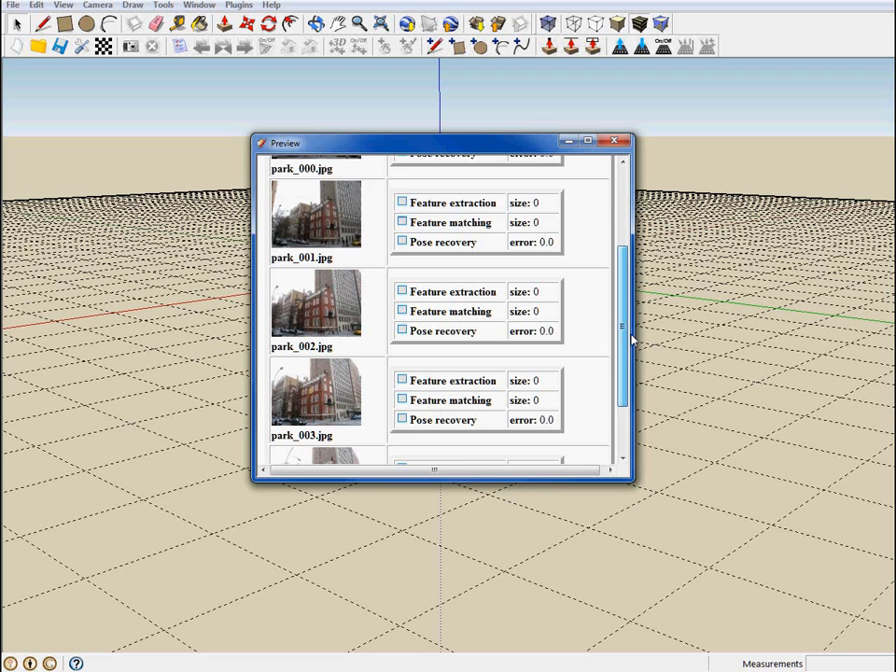
scroll(down, 3)
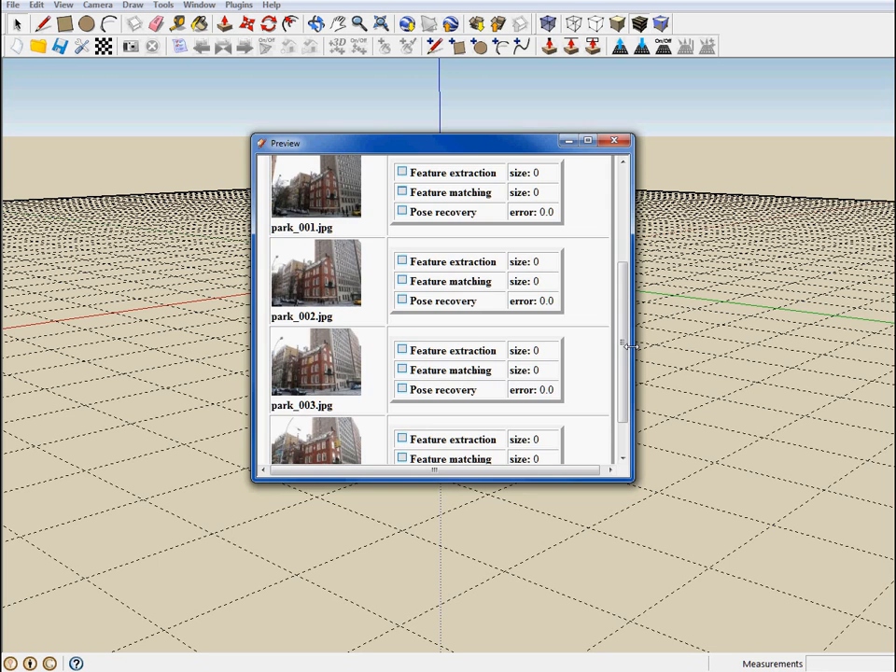
click(616, 140)
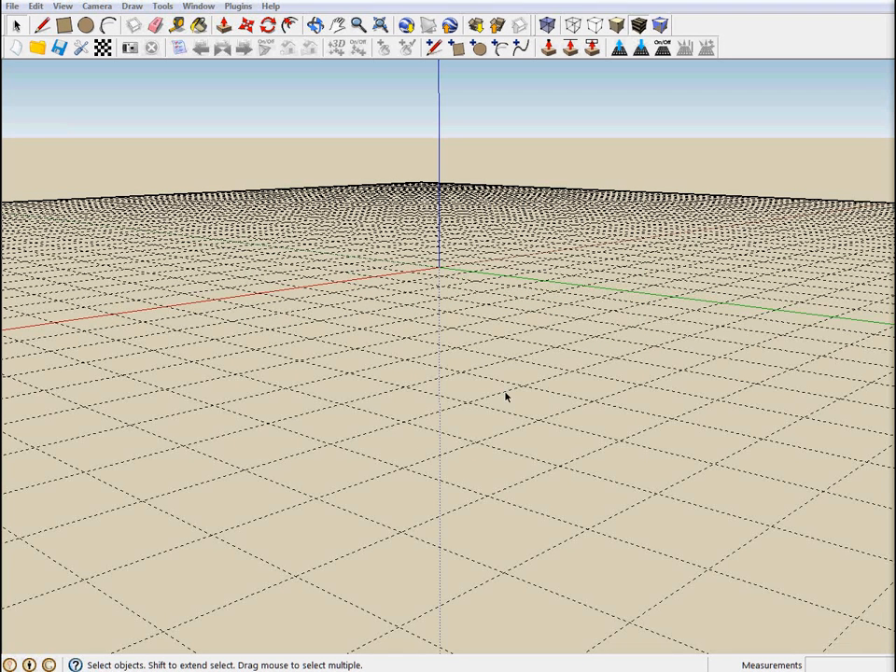
mouse_move(131, 63)
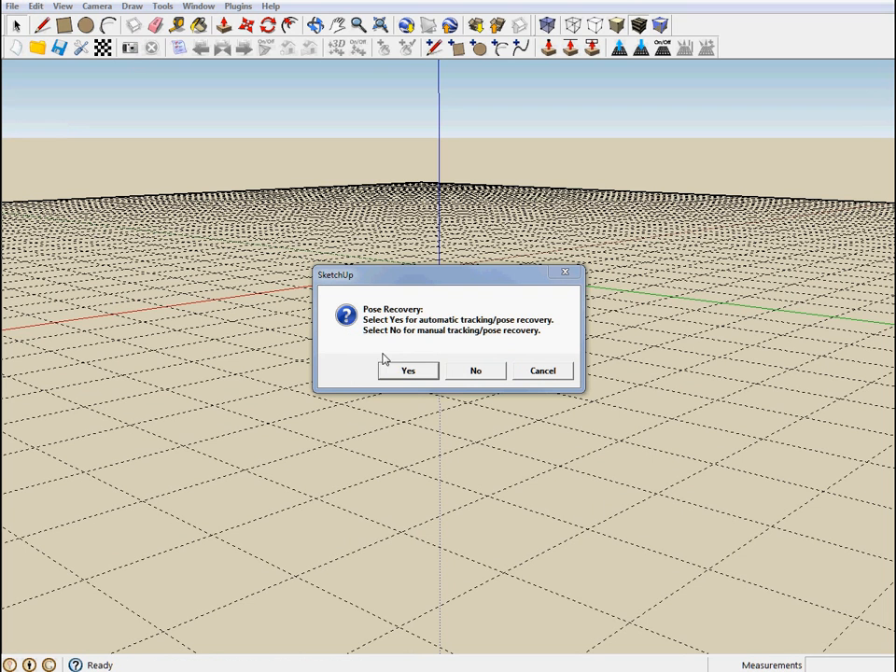
mouse_move(400, 326)
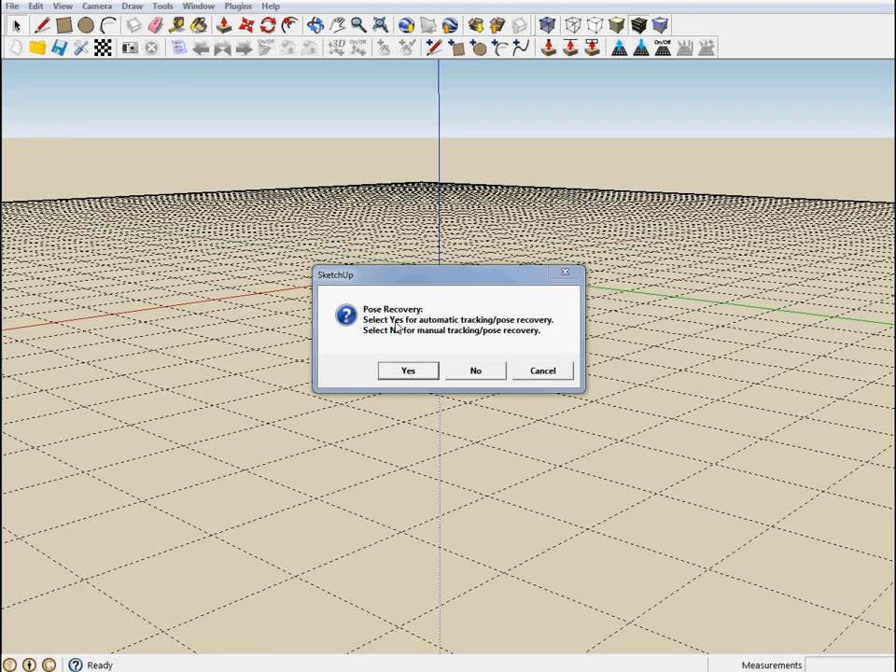
mouse_move(476, 340)
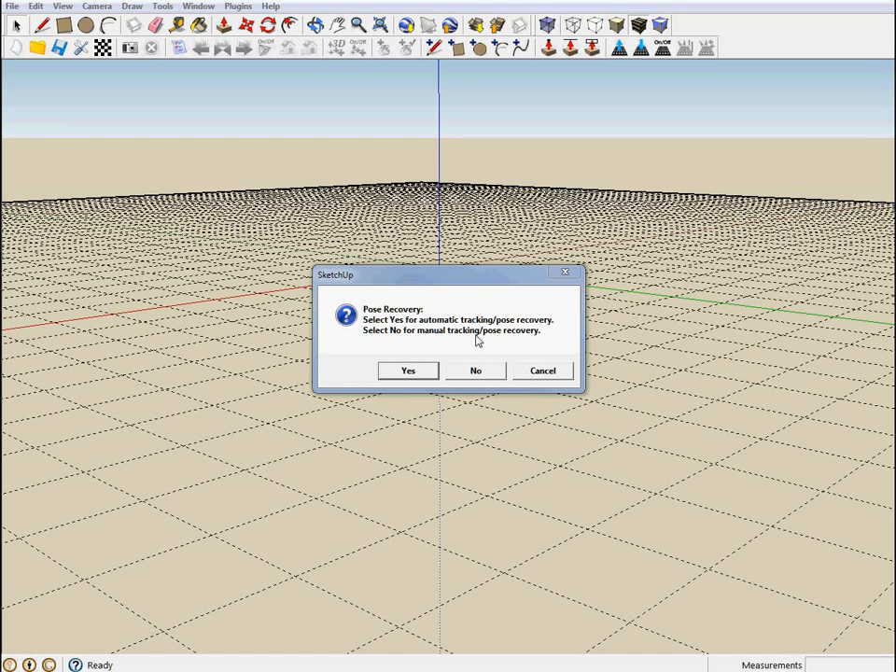
mouse_move(433, 353)
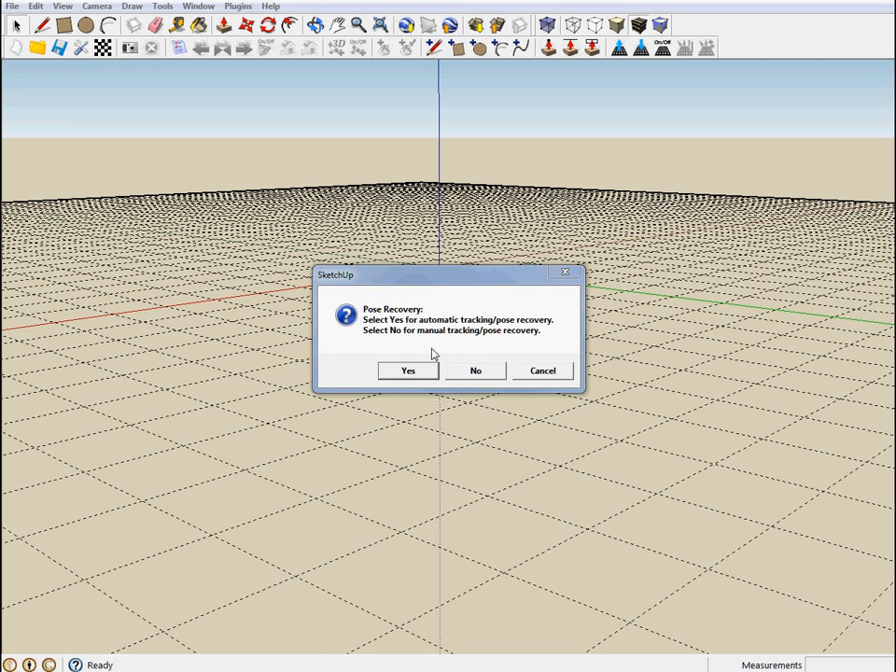
mouse_move(414, 373)
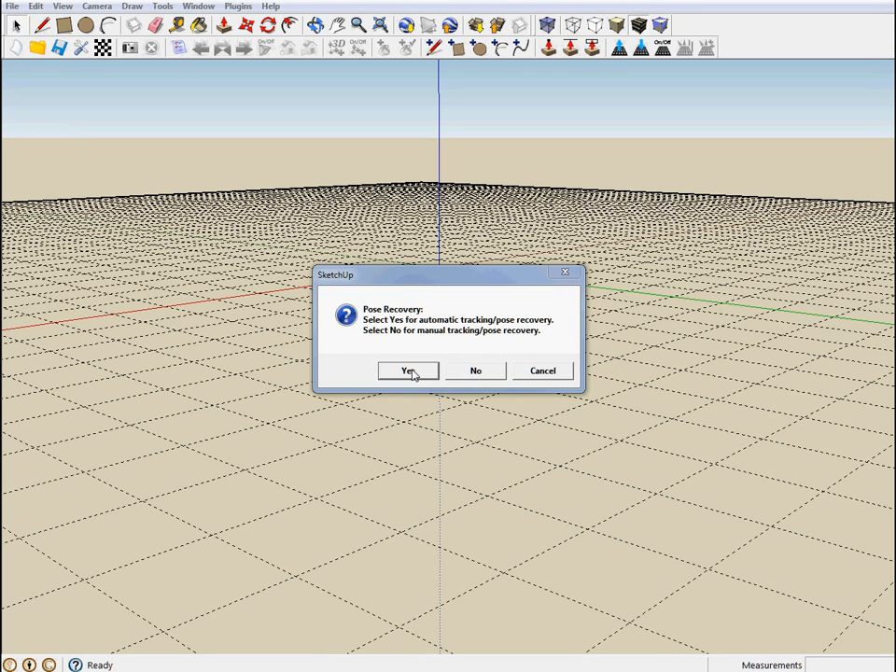
- Choose automatic tracking and pose recovery for the photos
click(407, 370)
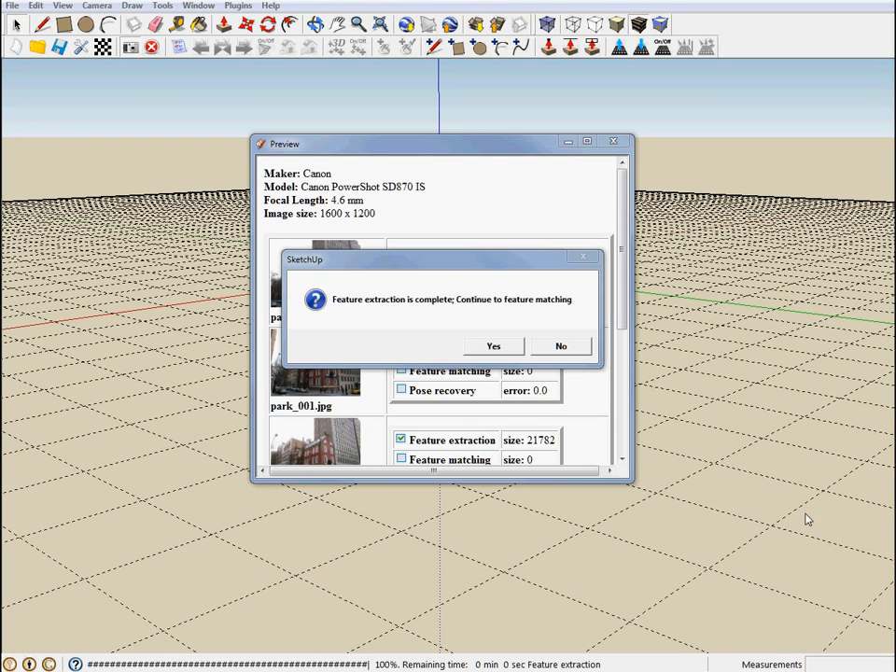
mouse_move(463, 265)
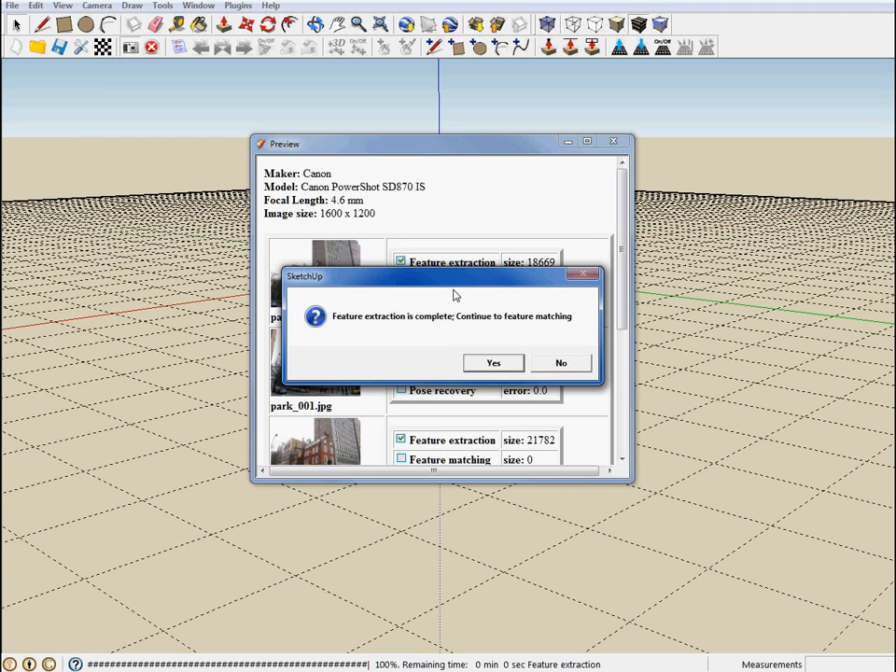
mouse_move(388, 332)
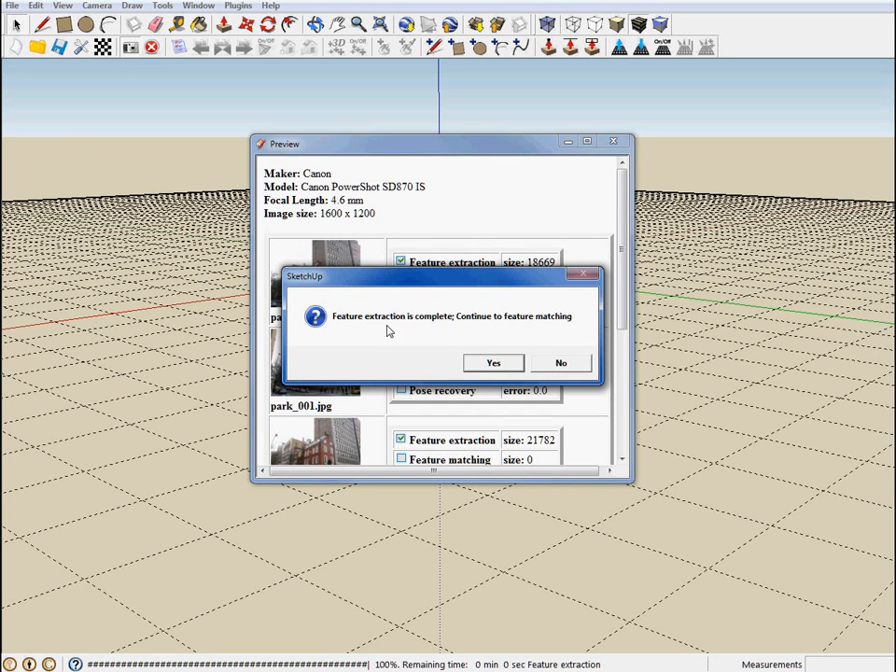
mouse_move(487, 336)
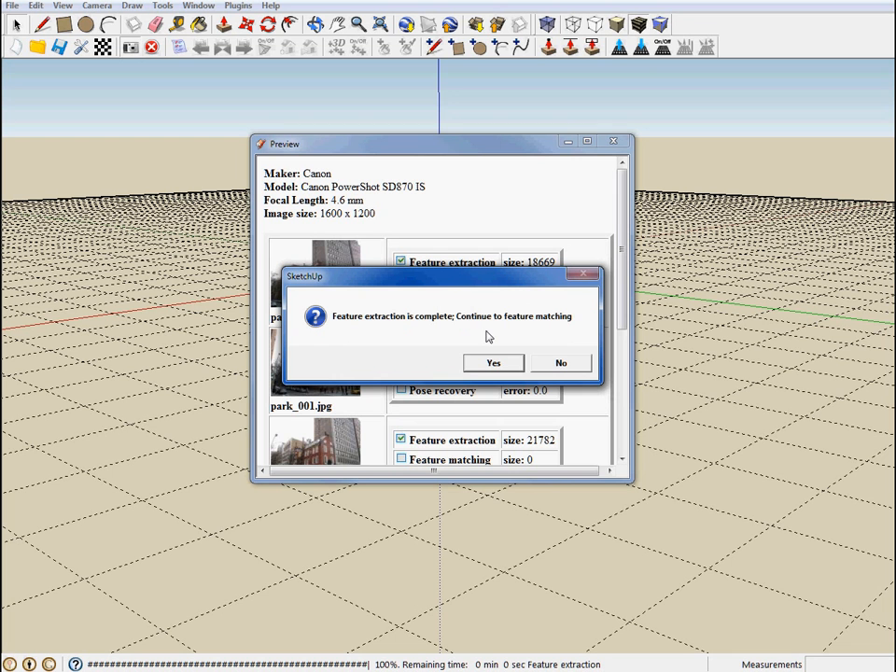
mouse_move(459, 340)
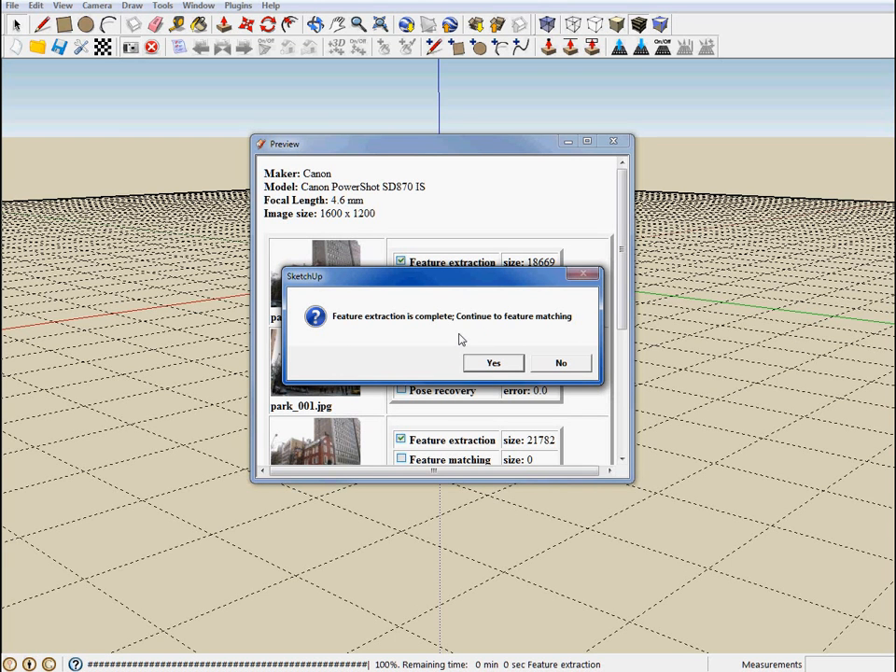
mouse_move(445, 305)
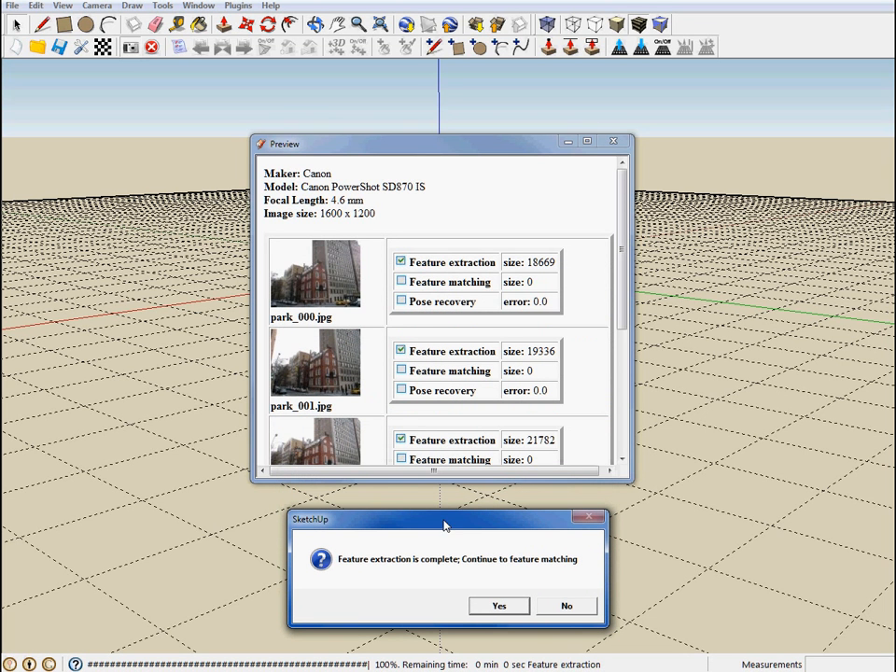
mouse_move(512, 328)
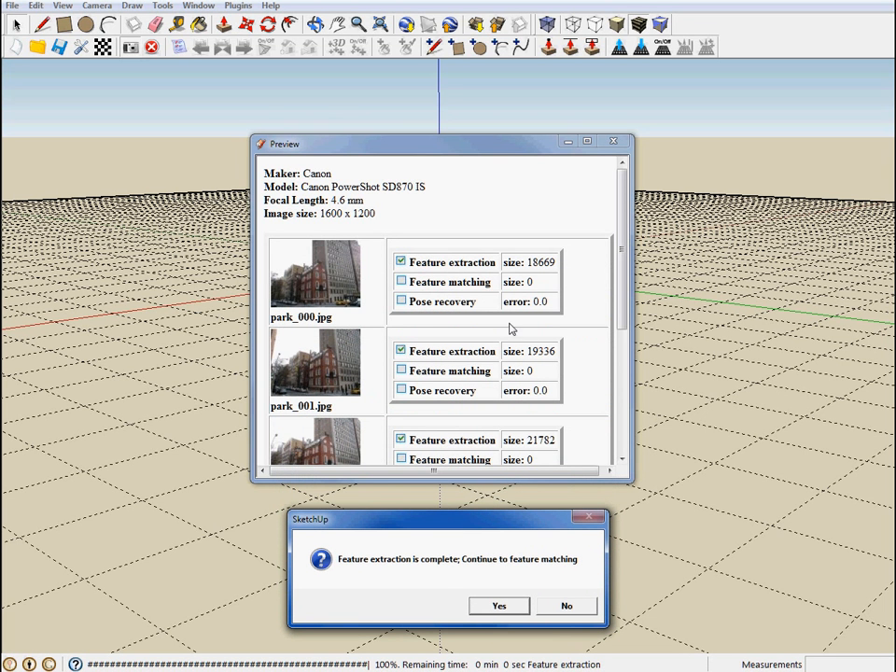
mouse_move(500, 500)
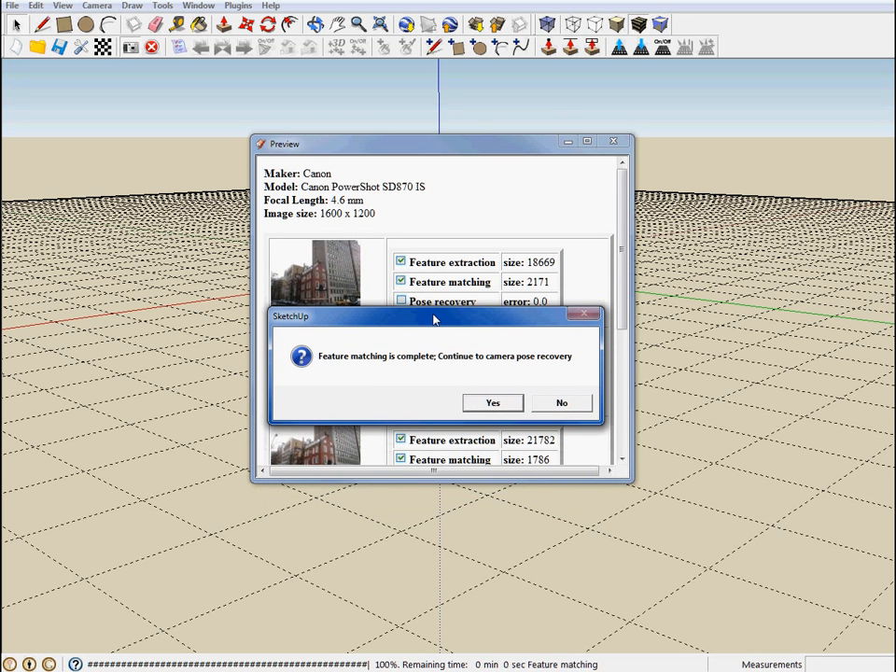
mouse_move(392, 368)
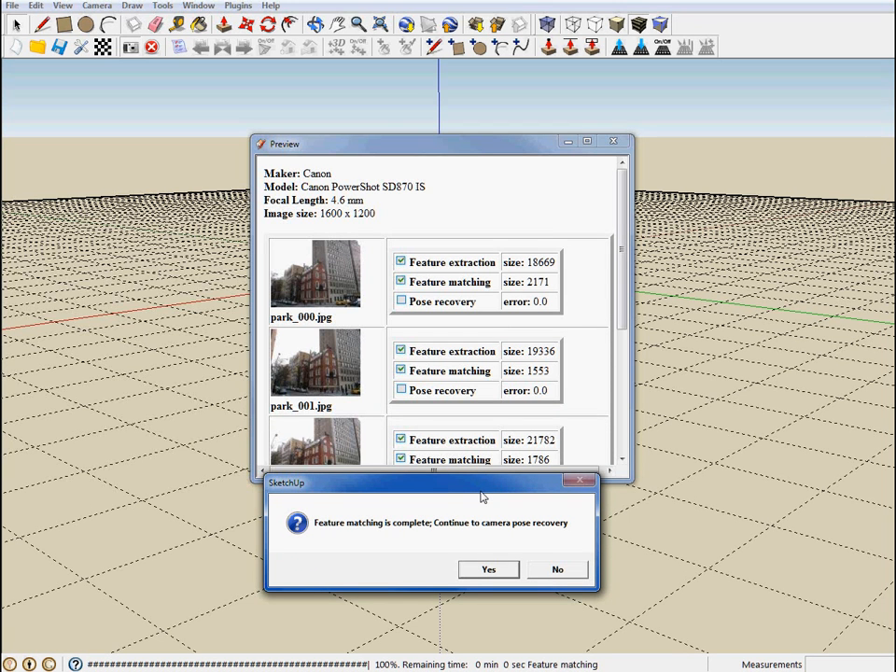
mouse_move(541, 394)
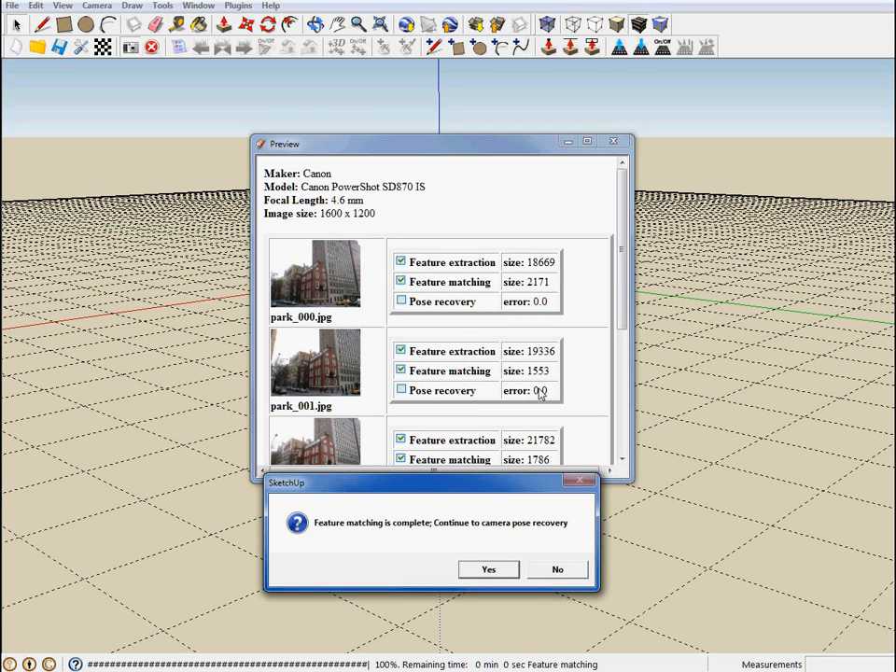
mouse_move(549, 292)
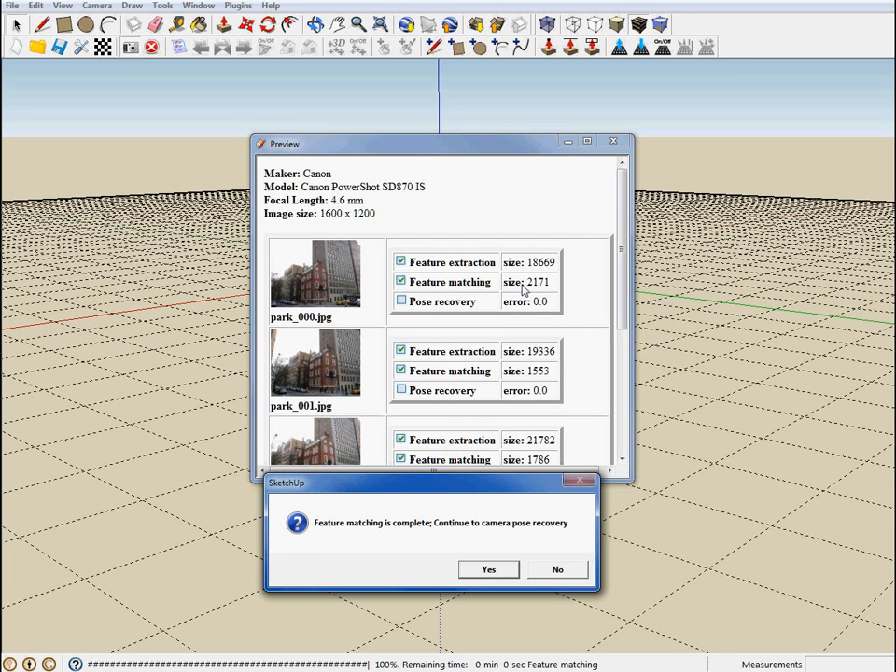
mouse_move(526, 413)
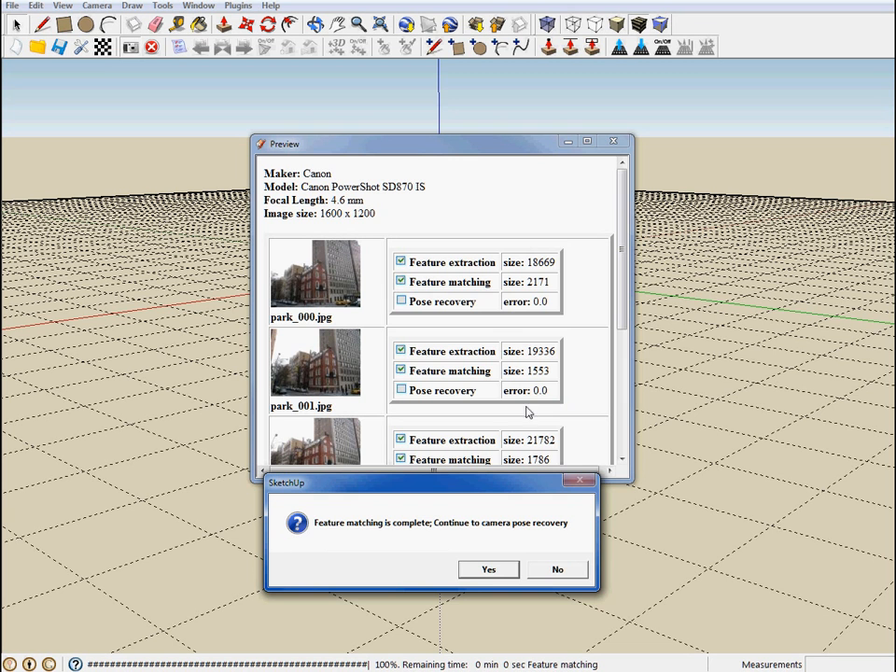
mouse_move(575, 470)
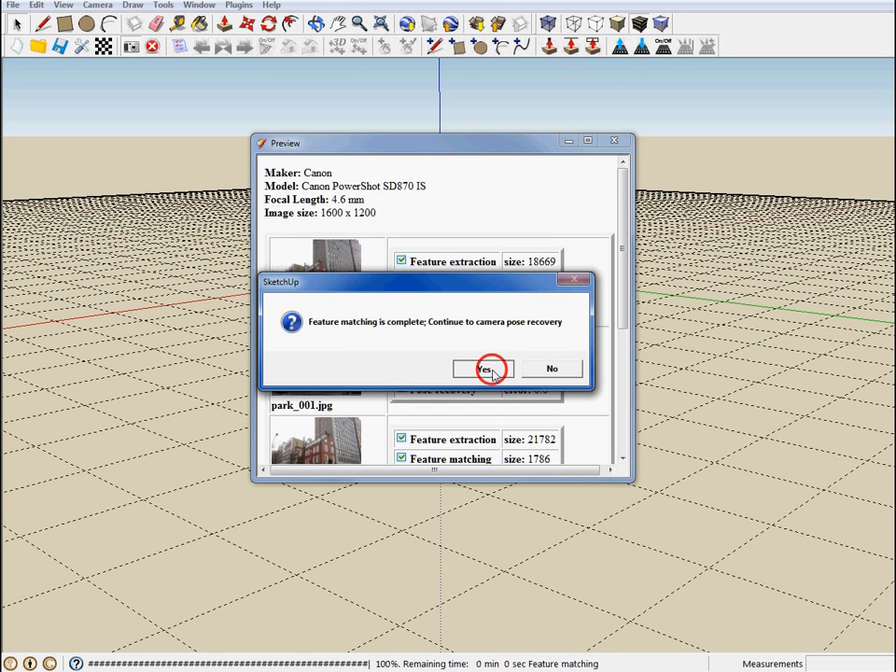
- Run camera pose recovery and acknowledge its success message
click(484, 370)
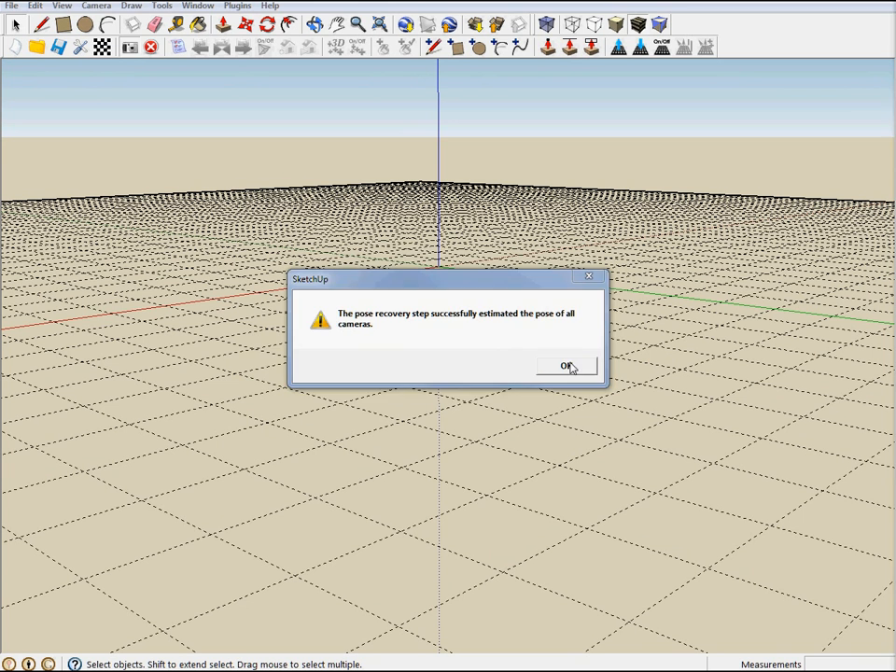
click(567, 364)
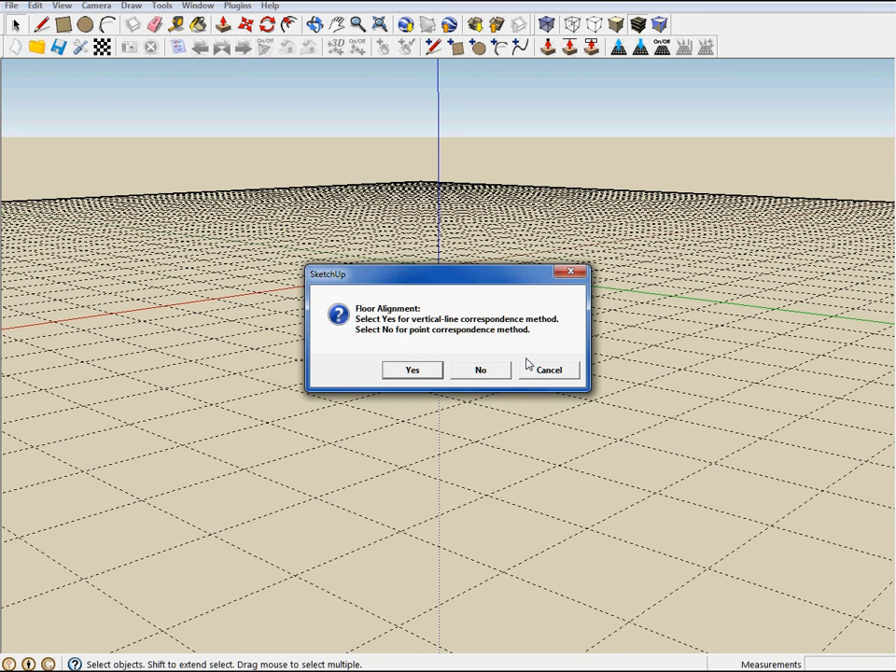
mouse_move(388, 327)
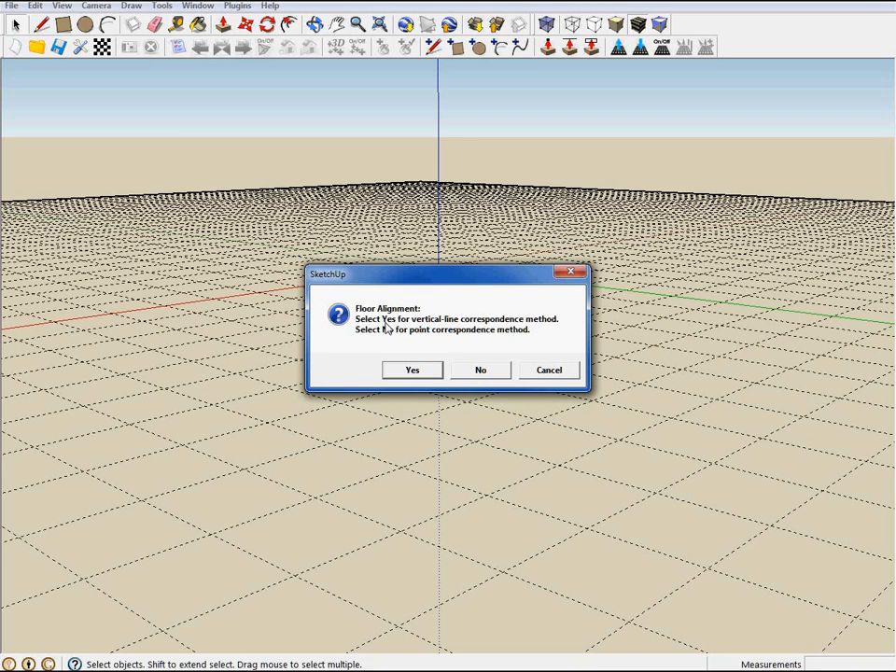
mouse_move(481, 327)
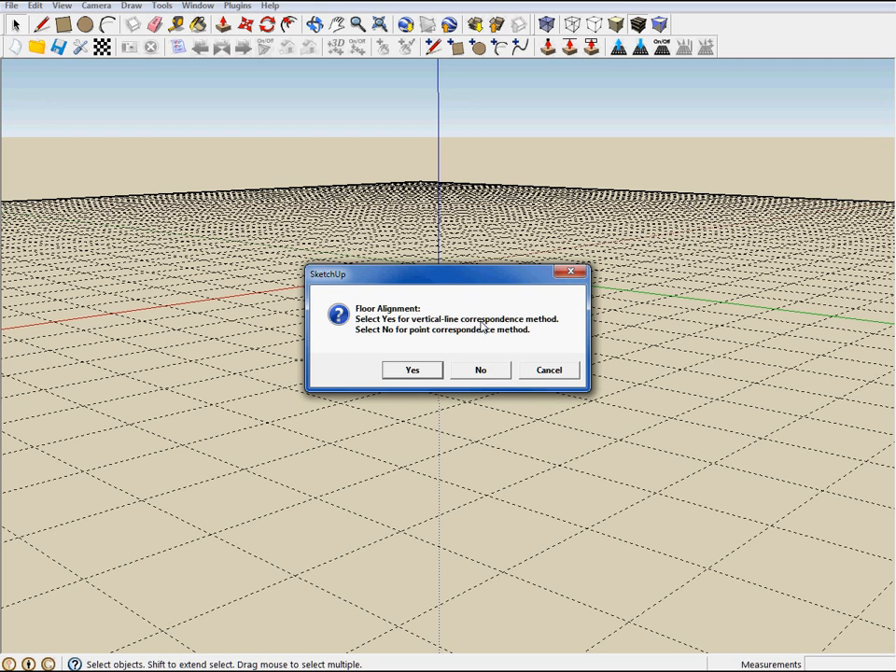
mouse_move(497, 339)
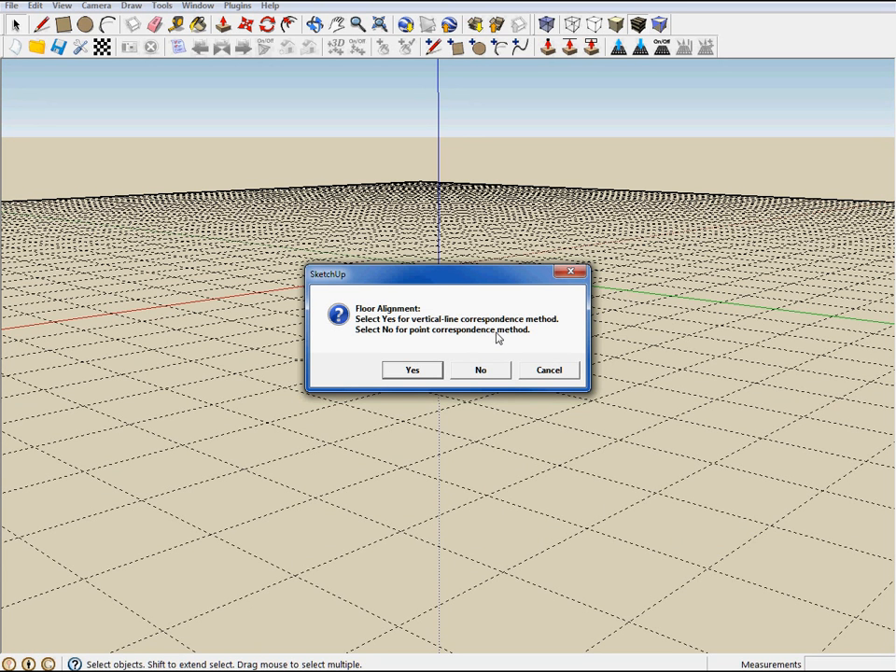
mouse_move(414, 364)
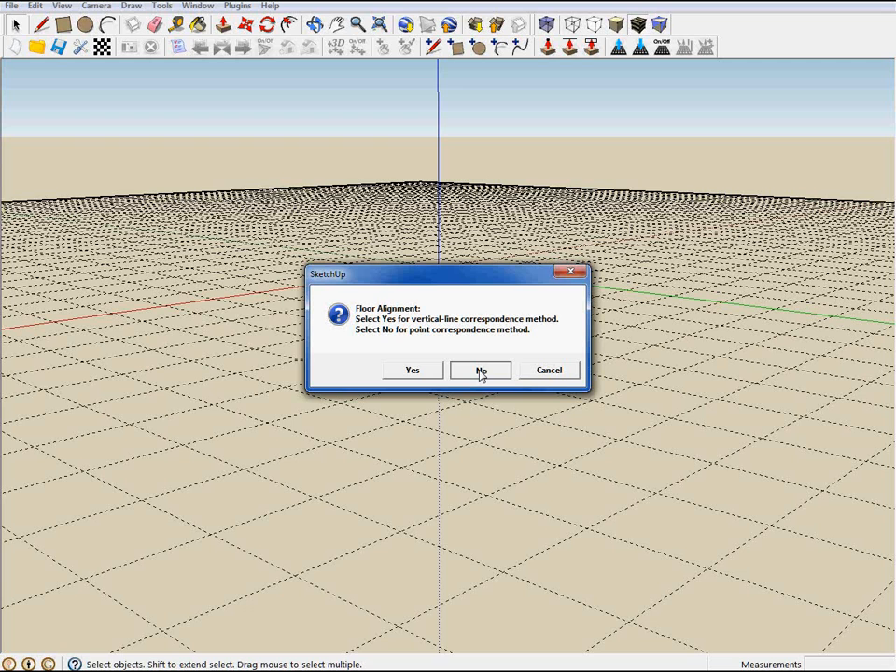
- Choose the point-correspondence method for floor alignment
click(482, 369)
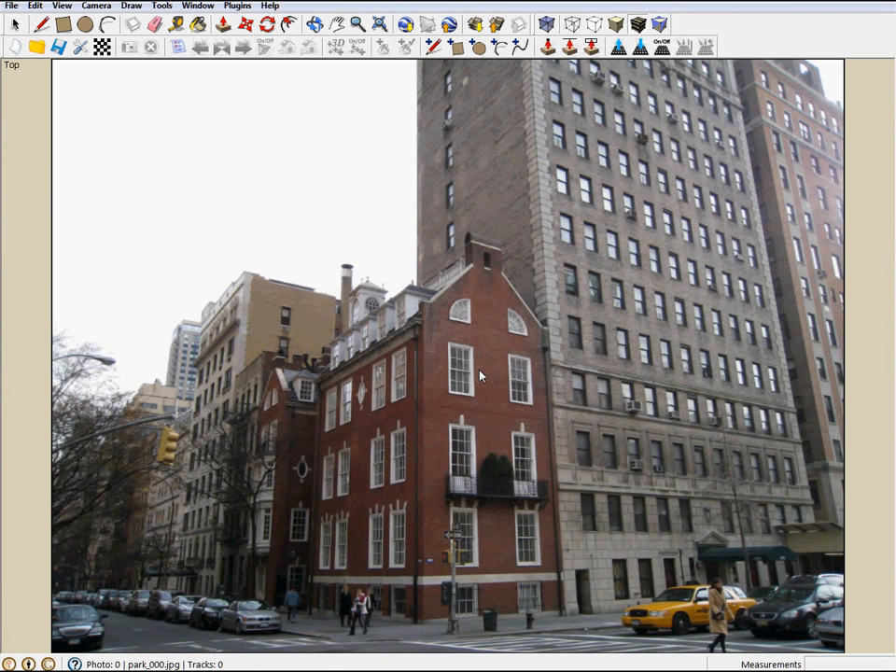
mouse_move(347, 564)
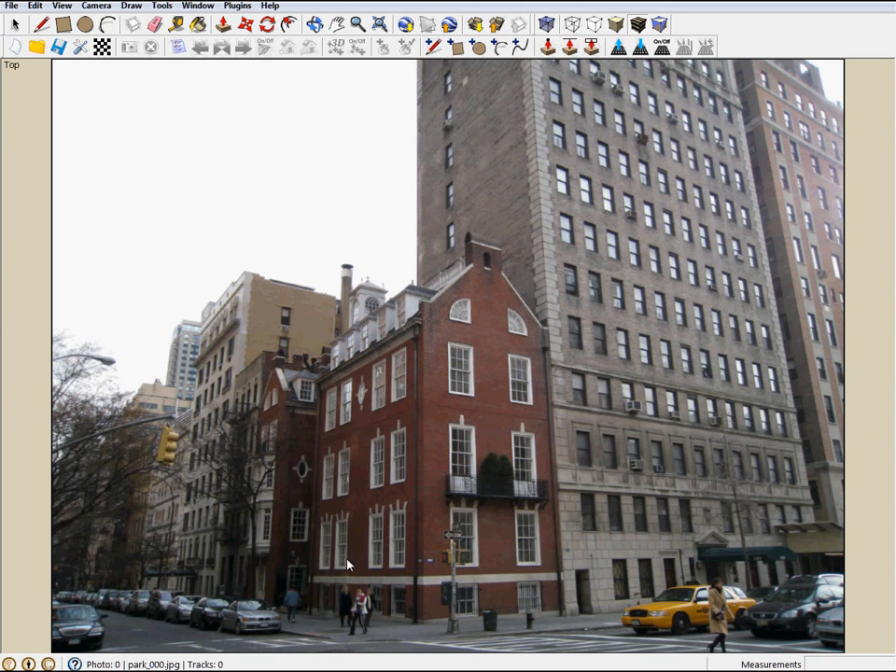
mouse_move(312, 582)
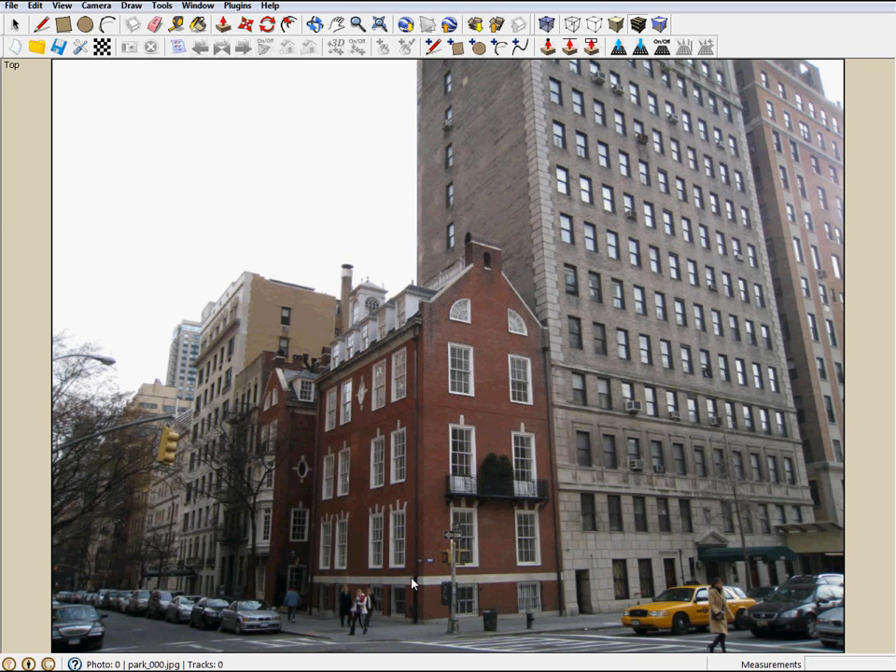
mouse_move(308, 583)
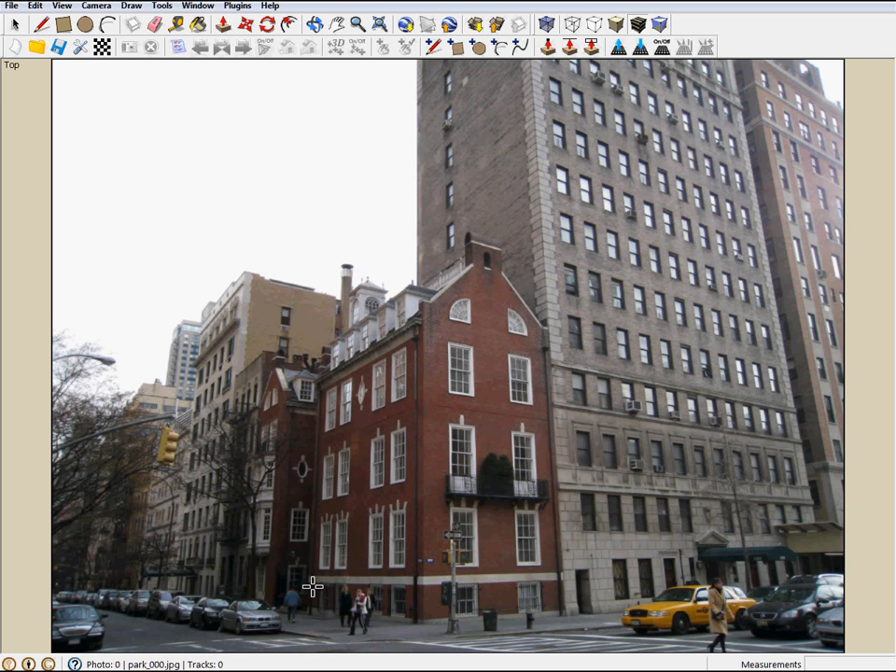
mouse_move(309, 575)
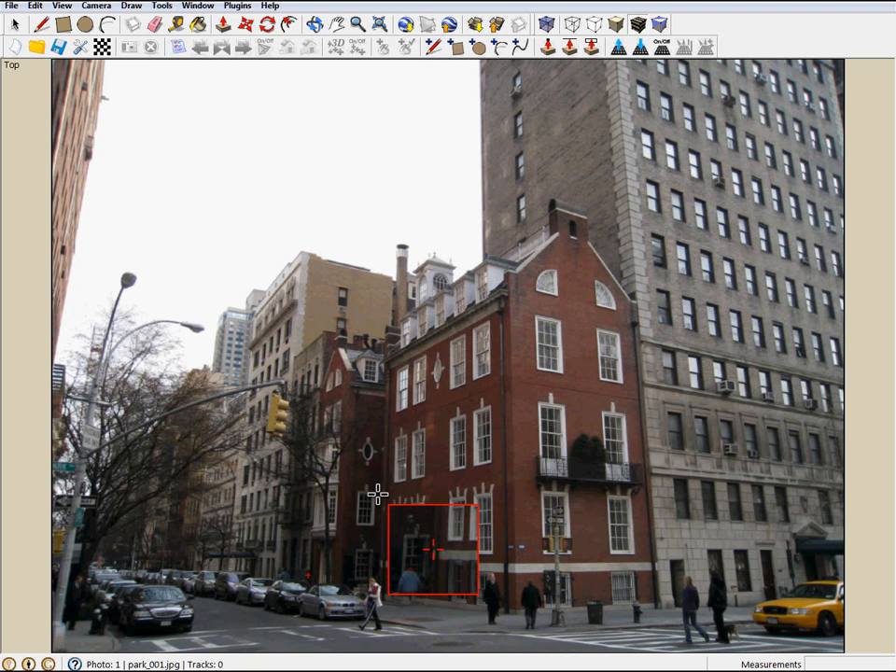
- Mark the matching floor point near the brick building and a ground point near the yellow taxi
drag(433, 549, 470, 560)
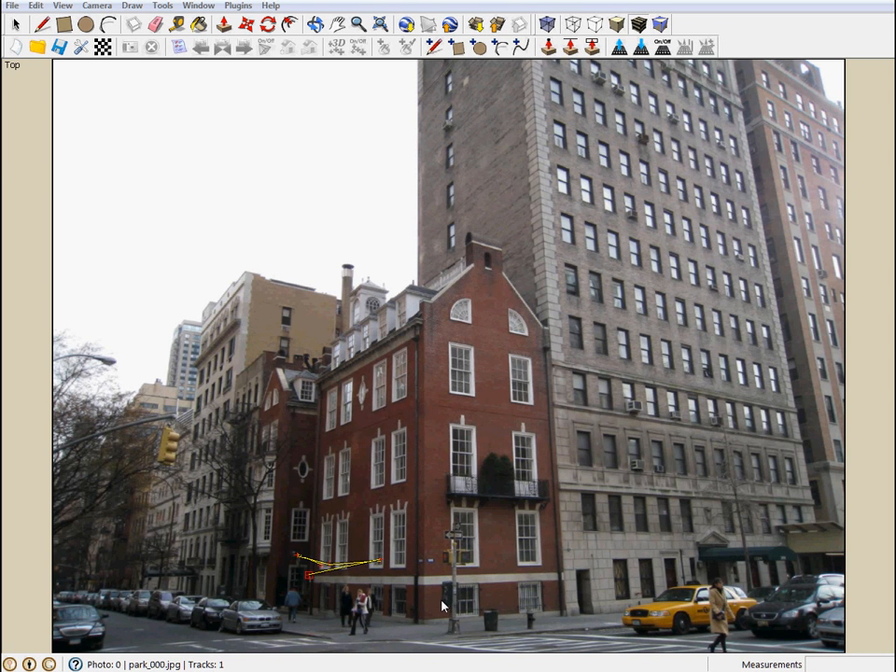
mouse_move(426, 583)
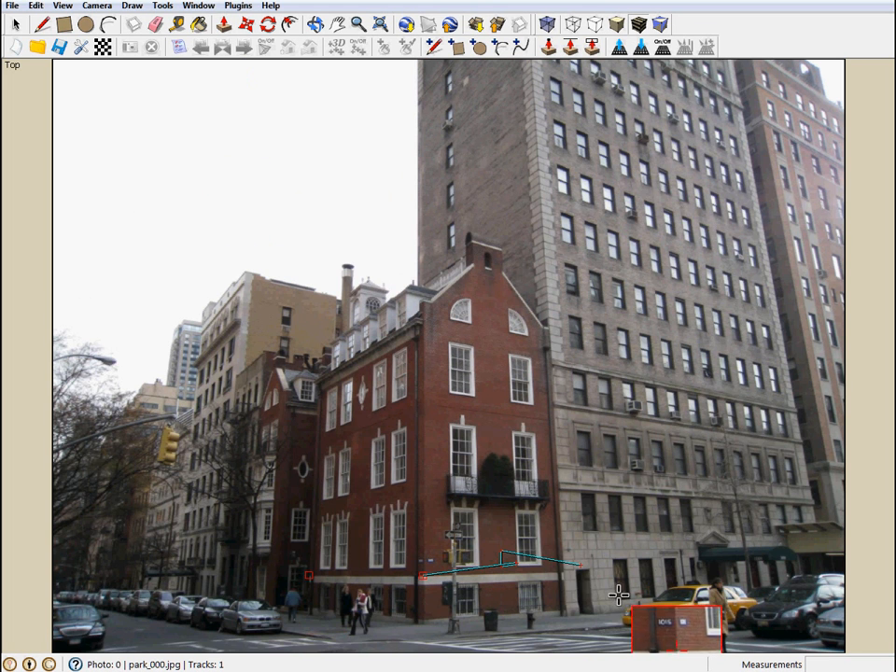
click(564, 567)
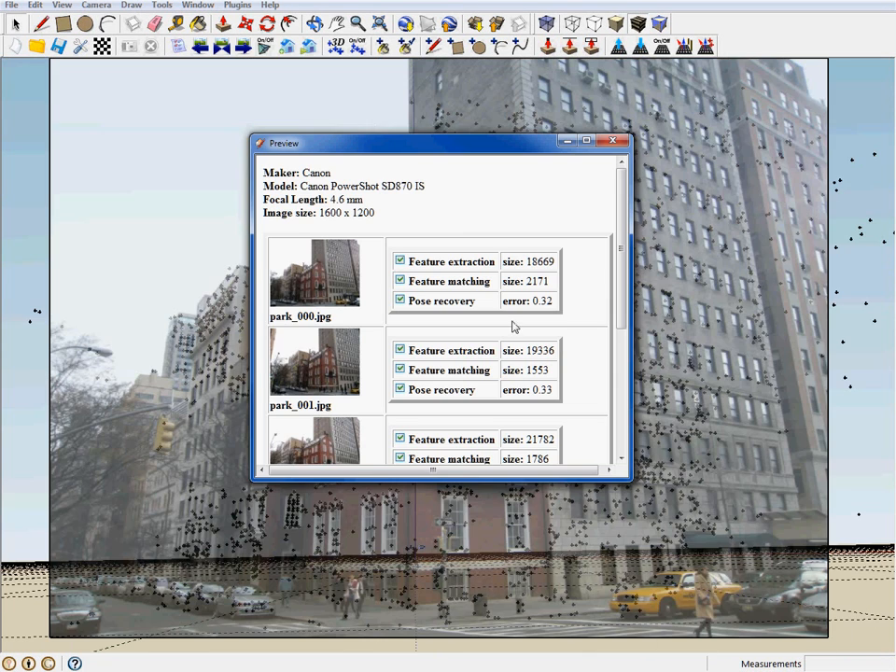
- Close the Preview showing pose recovery errors of about 0.3 to reveal the point cloud
click(612, 140)
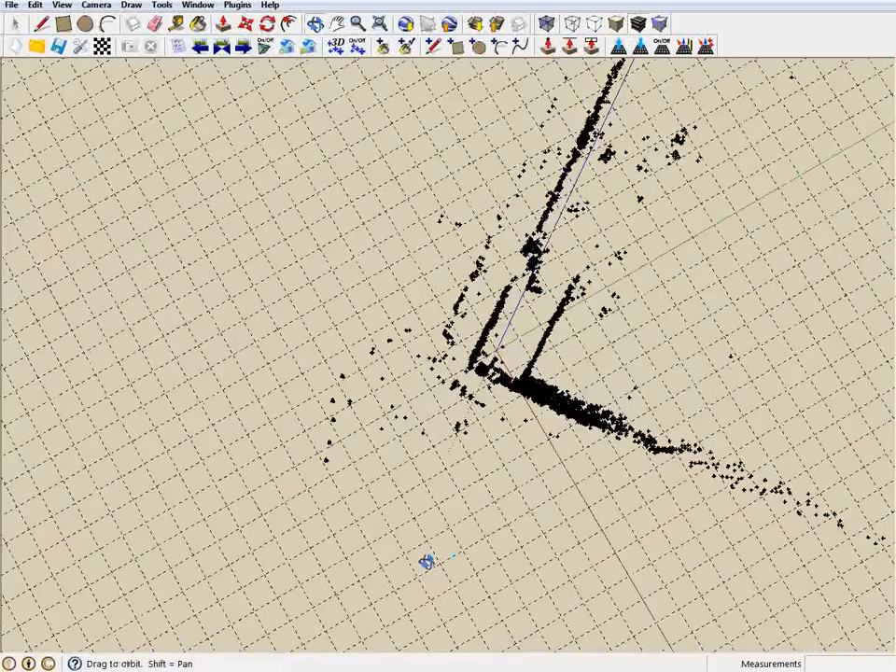
- Orbit from top-down to a perspective of the point cloud standing on the floor plane
drag(425, 560, 504, 314)
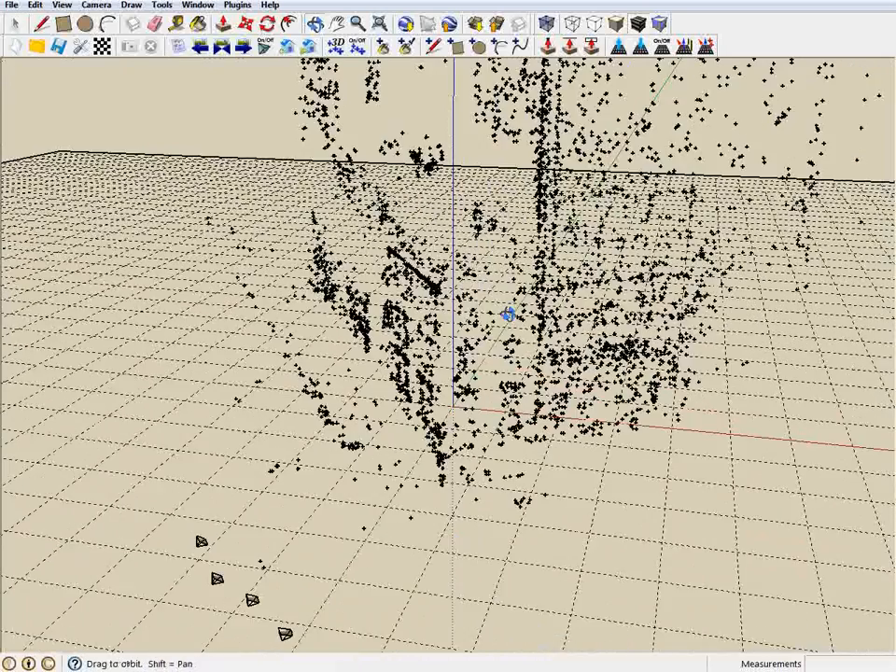